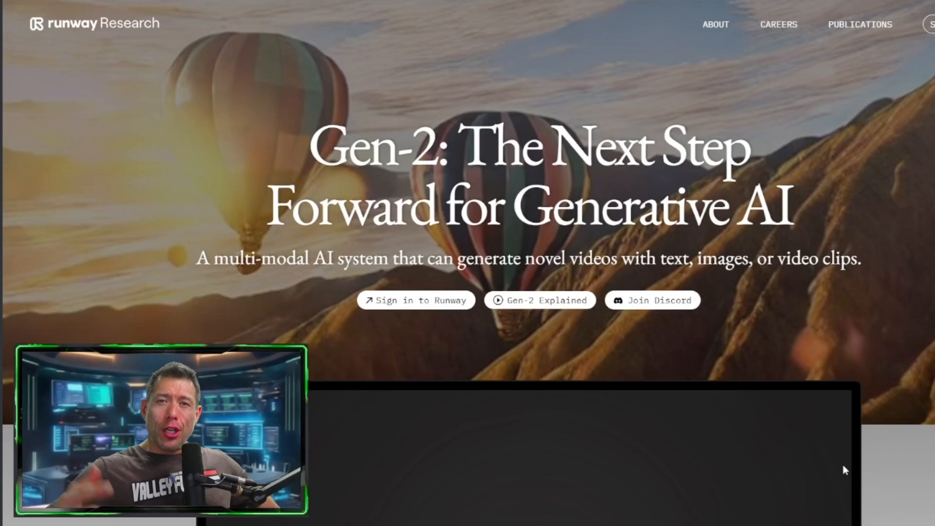
# - Scroll down the Gen-2 page to the Mode 01: Text to Video loft example
pyautogui.scroll(-3)
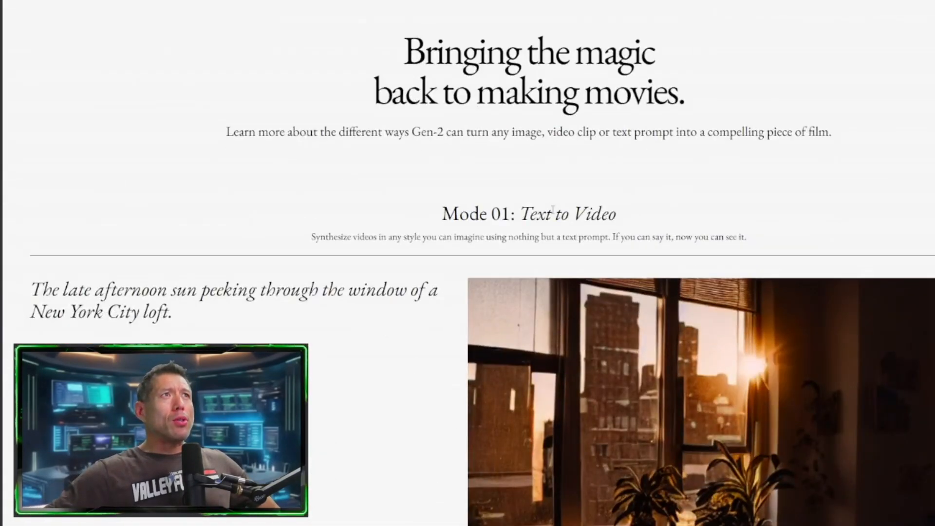
pyautogui.scroll(-3)
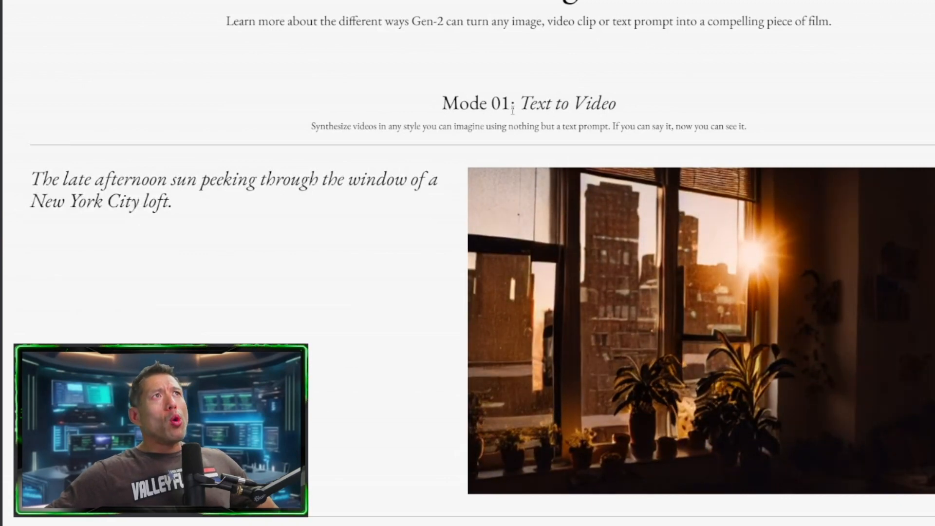
pyautogui.moveTo(322, 217)
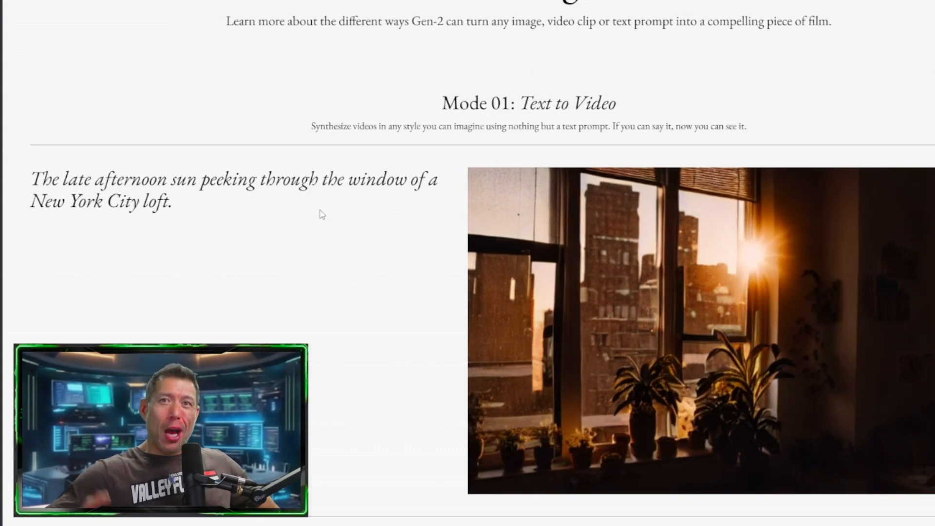
pyautogui.scroll(-3)
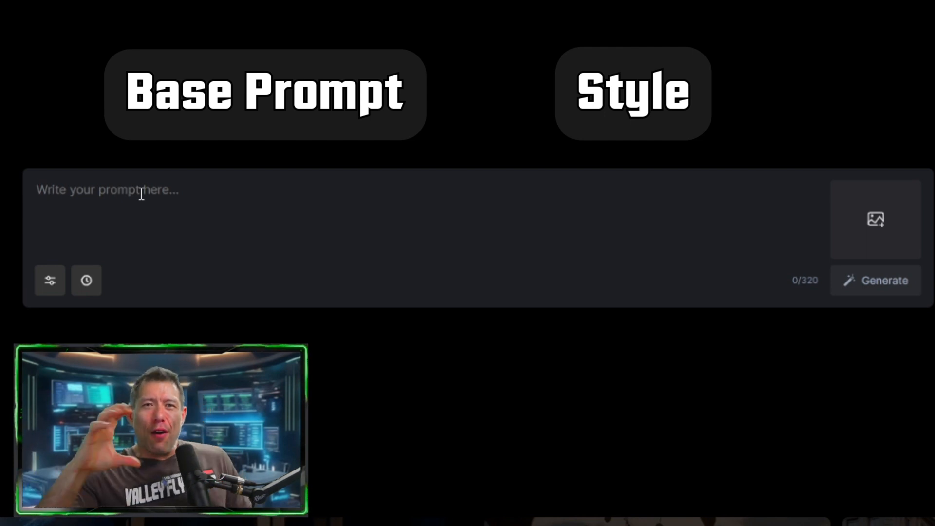
# - Open the advanced settings panel below the text-to-video prompt
pyautogui.click(120, 189)
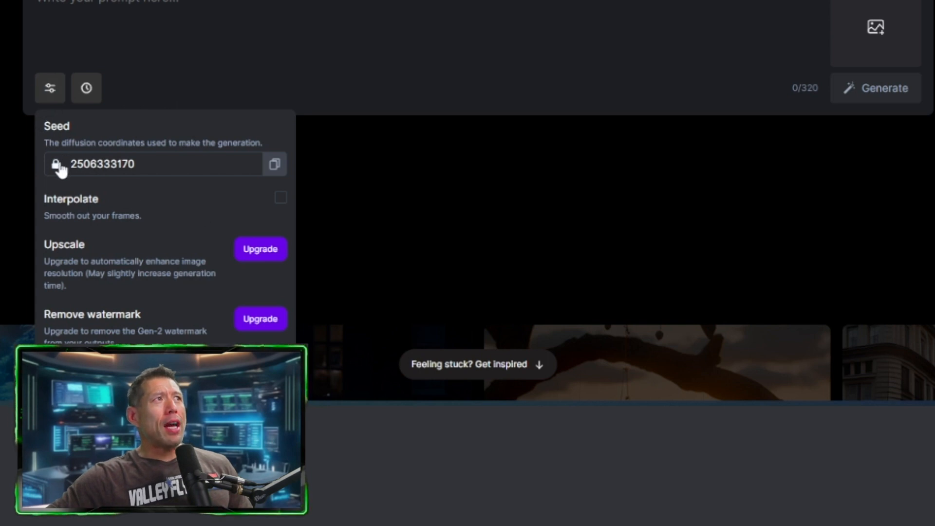
pyautogui.click(56, 164)
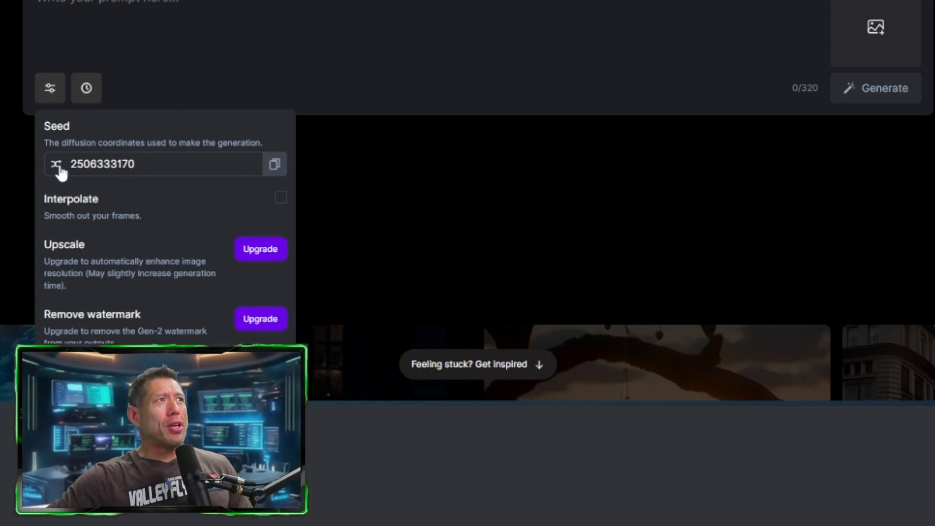
pyautogui.click(56, 164)
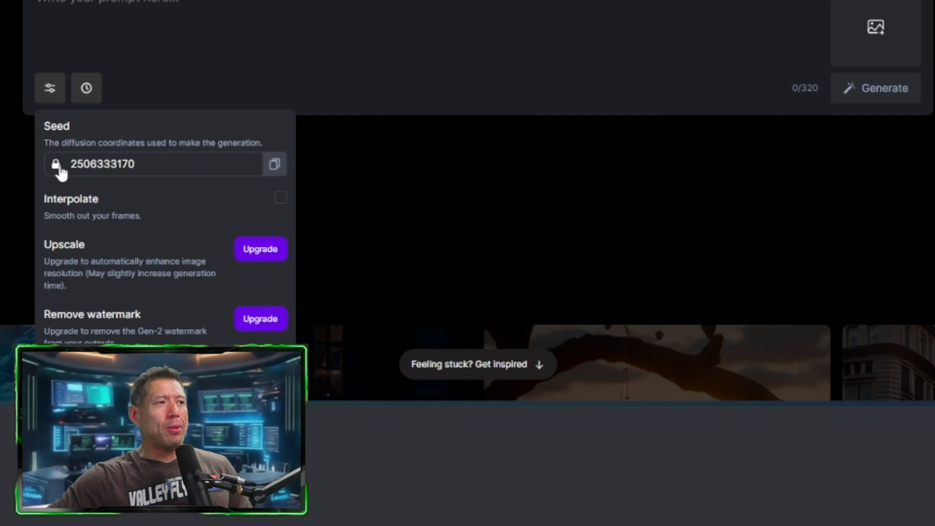
pyautogui.click(54, 164)
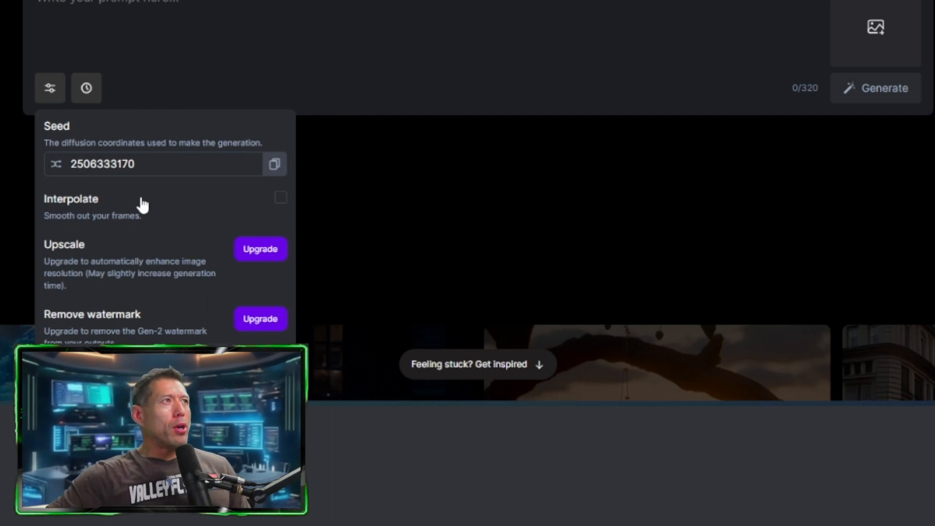
pyautogui.click(55, 164)
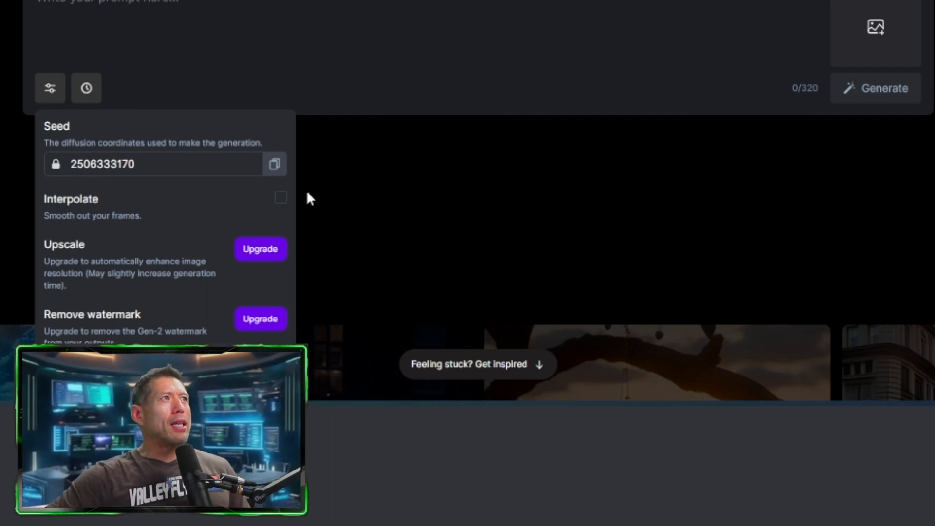
pyautogui.moveTo(87, 228)
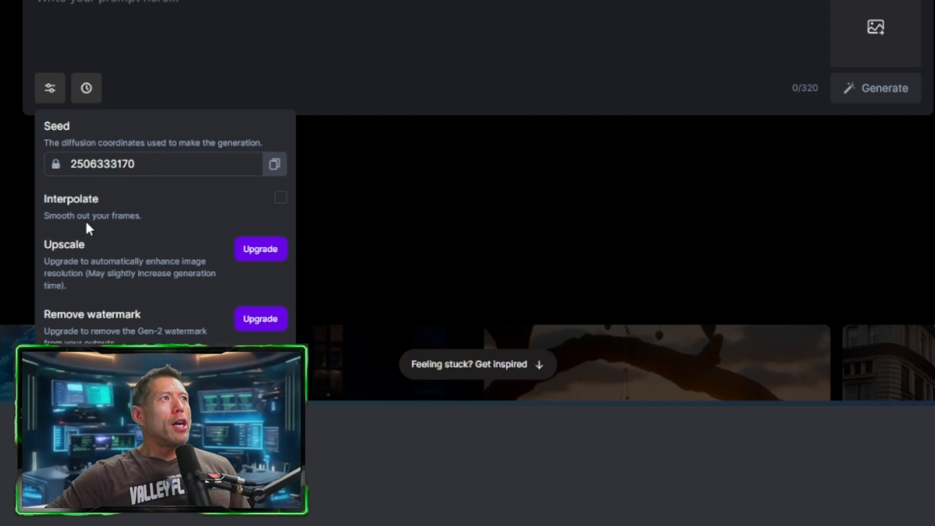
pyautogui.click(281, 197)
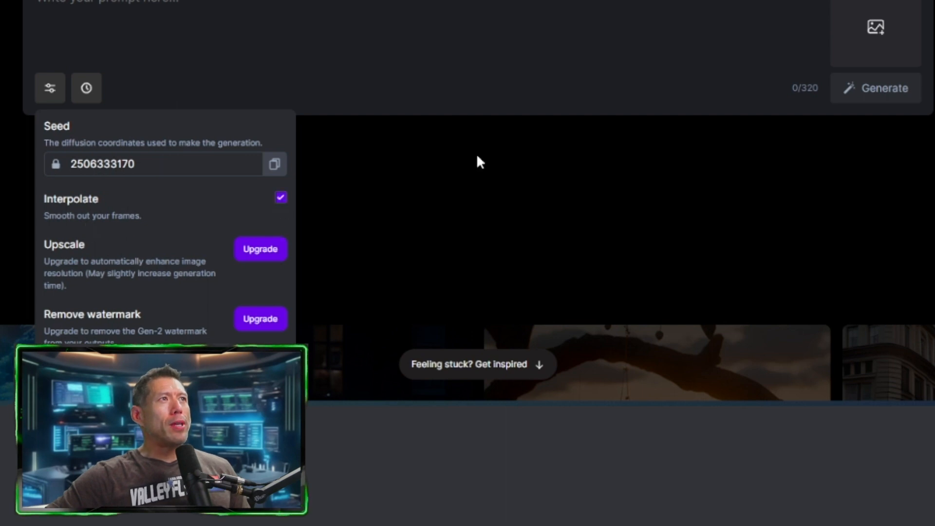
pyautogui.moveTo(565, 209)
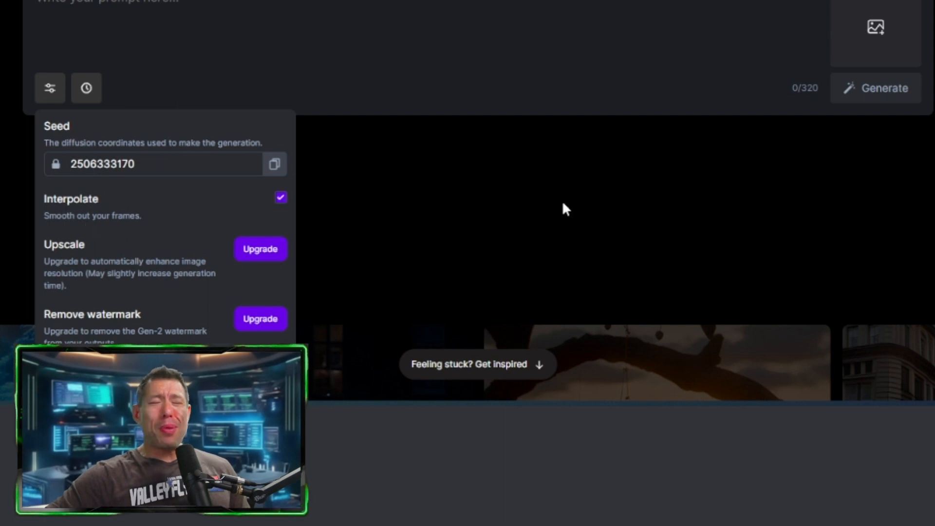
pyautogui.moveTo(133, 276)
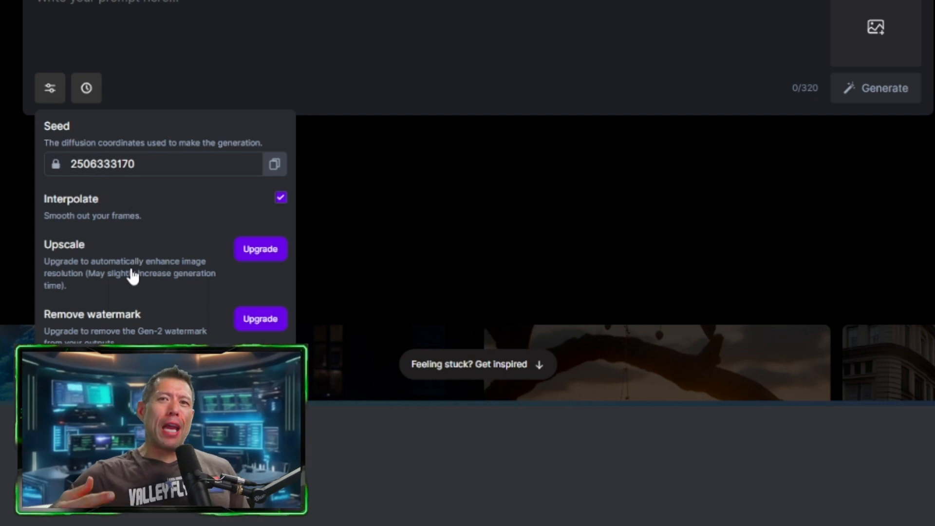
pyautogui.moveTo(71, 314)
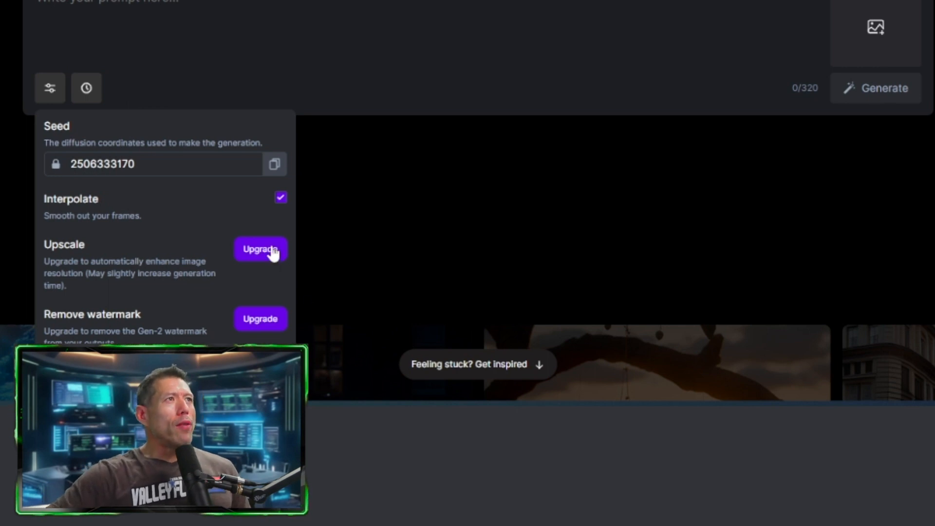
pyautogui.moveTo(156, 268)
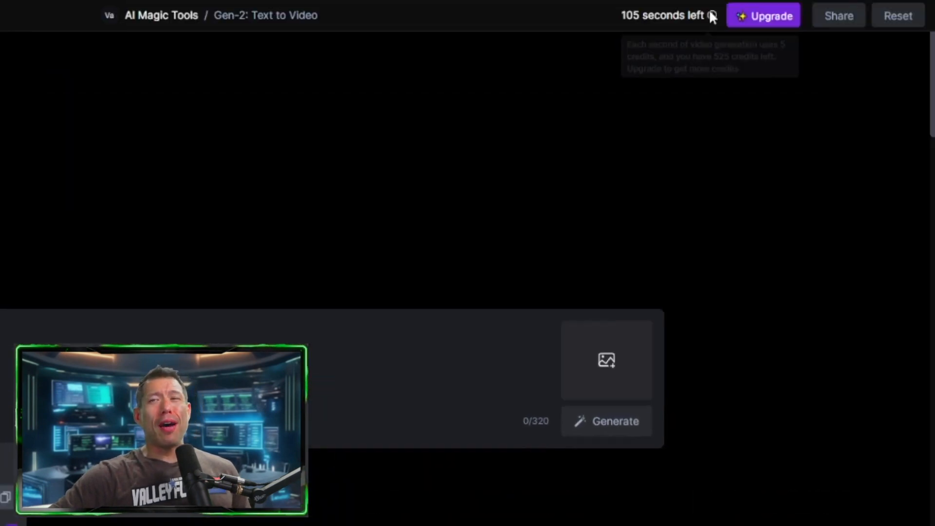
pyautogui.moveTo(734, 13)
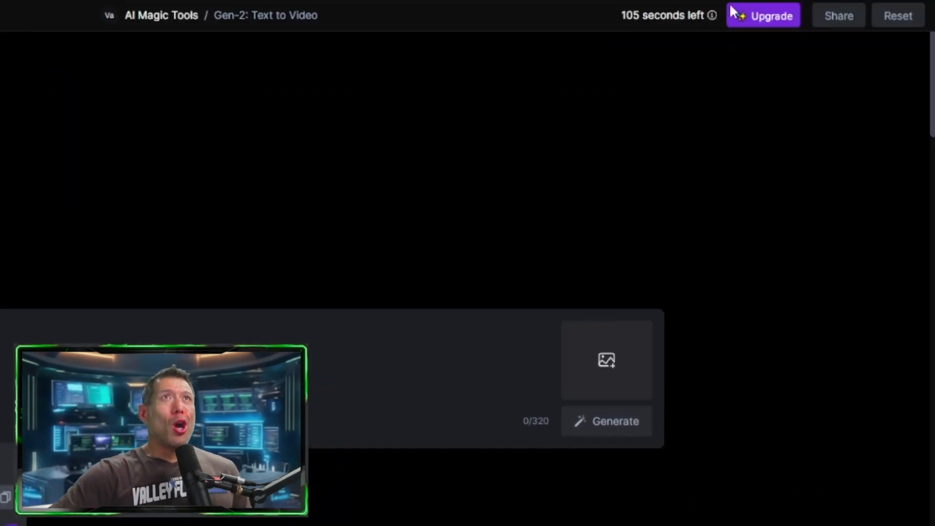
pyautogui.click(762, 16)
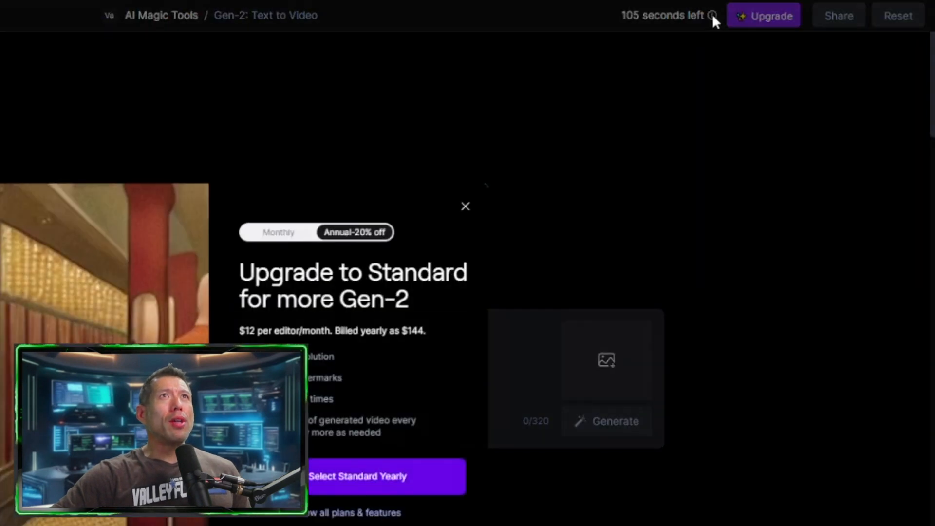
pyautogui.click(465, 207)
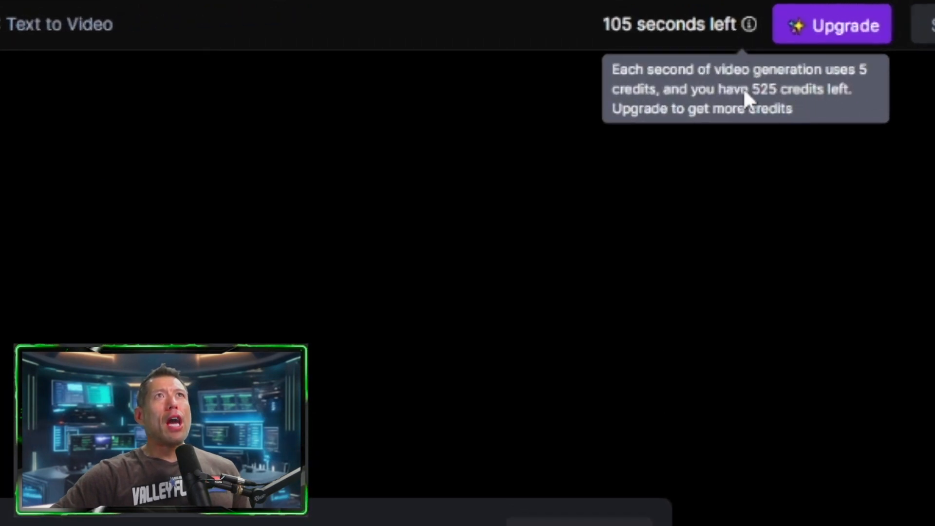
pyautogui.moveTo(814, 145)
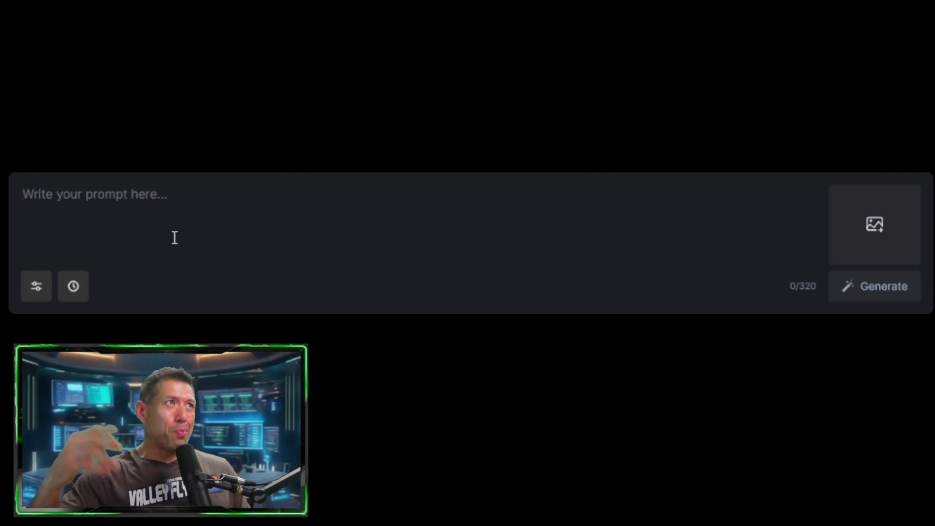
# - Generate 'A happy family gathers in the living room, in the style of professional cinema'
pyautogui.write('A happy family gathers in the living room,  in the style of professional cinema')
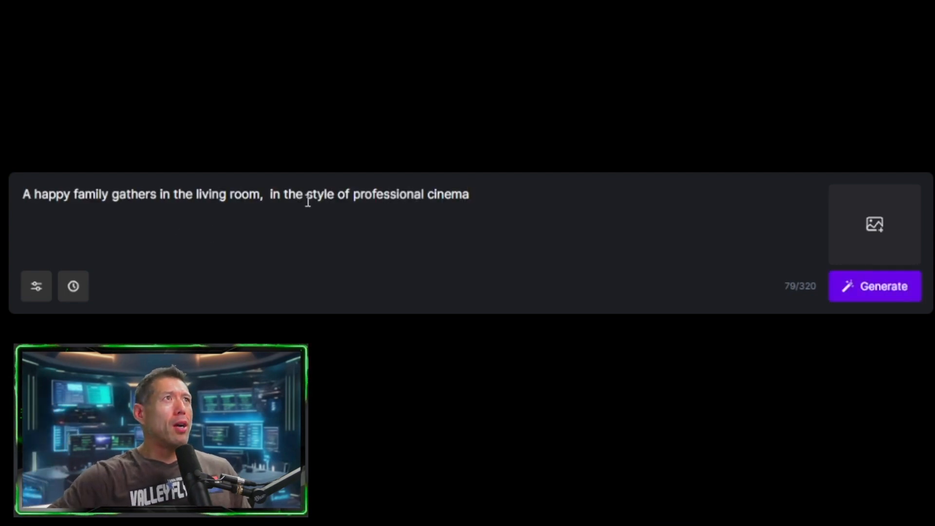
pyautogui.moveTo(427, 310)
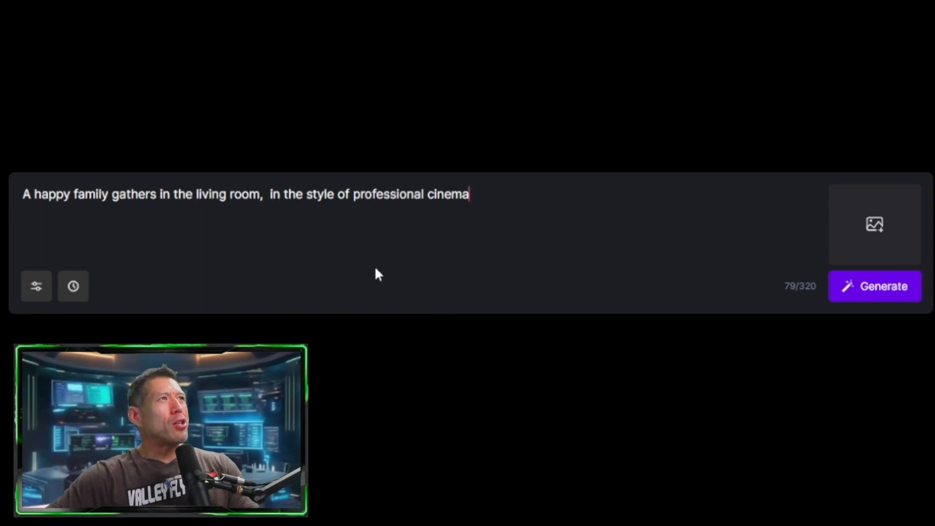
pyautogui.moveTo(151, 209)
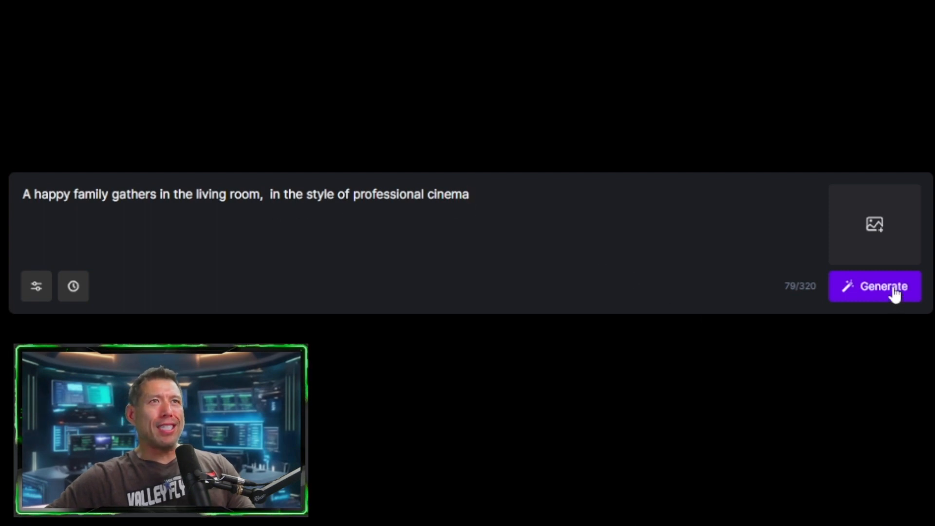
pyautogui.click(875, 286)
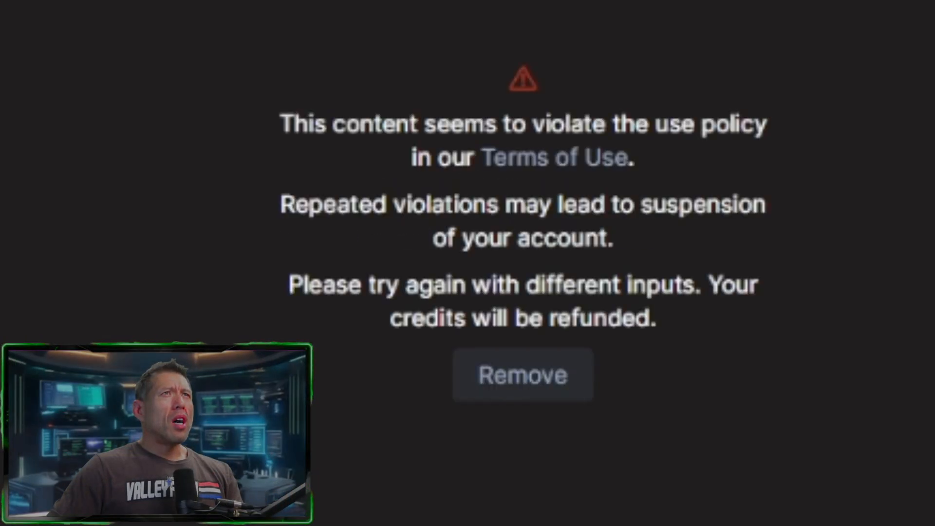
# - Remove the policy-violation rejected generation
pyautogui.click(523, 374)
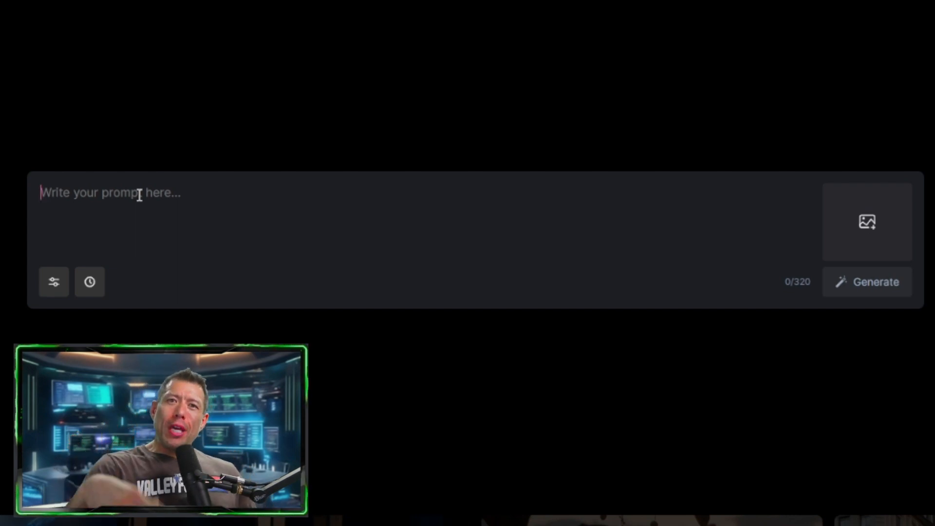
# - Generate a clip from 'Happy group in living room, professional cinema'
pyautogui.write('Happy group in living room, professional cinema')
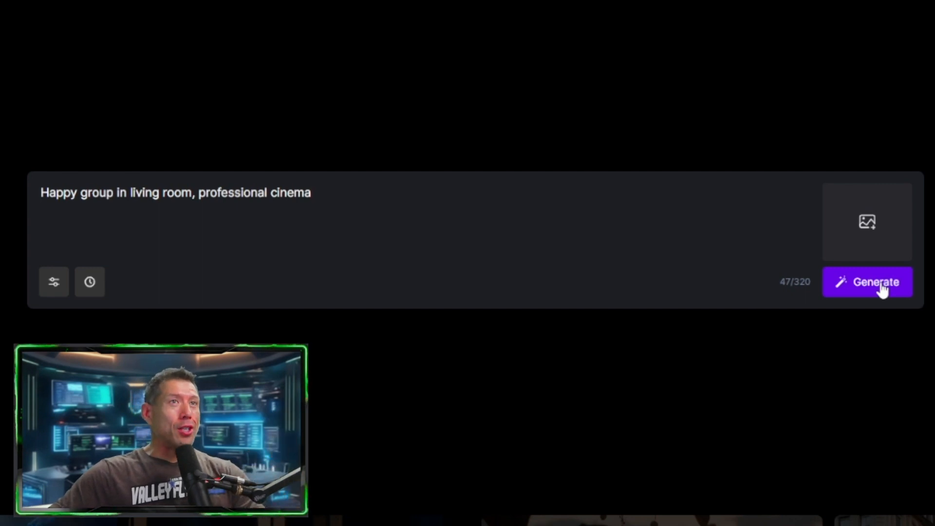
pyautogui.click(867, 281)
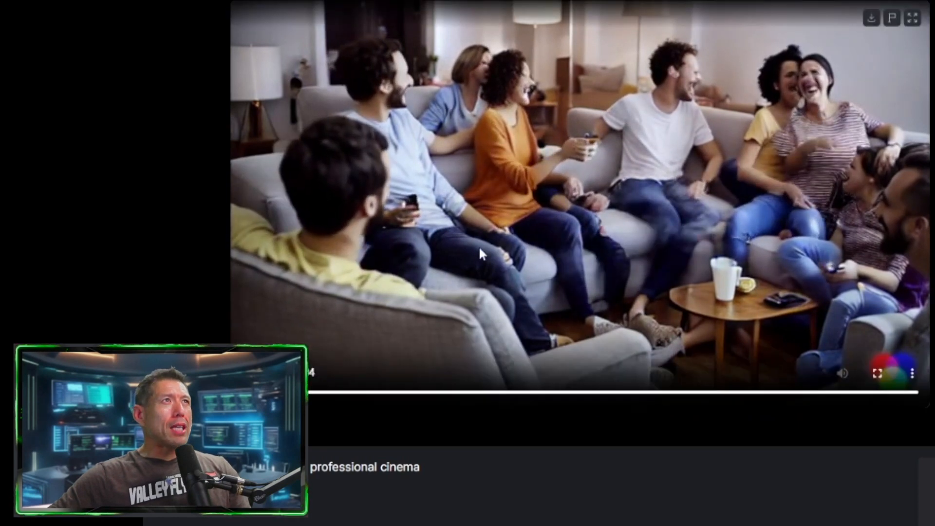
pyautogui.moveTo(916, 94)
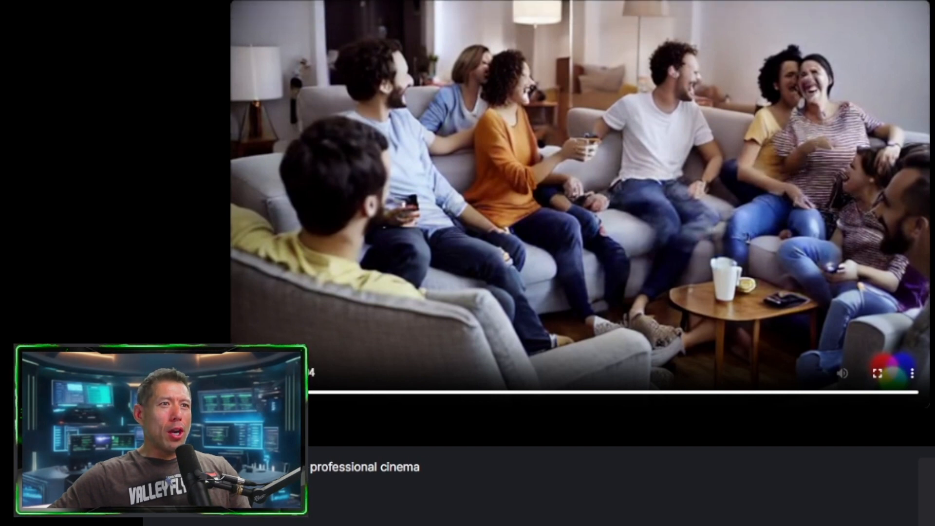
pyautogui.scroll(-3)
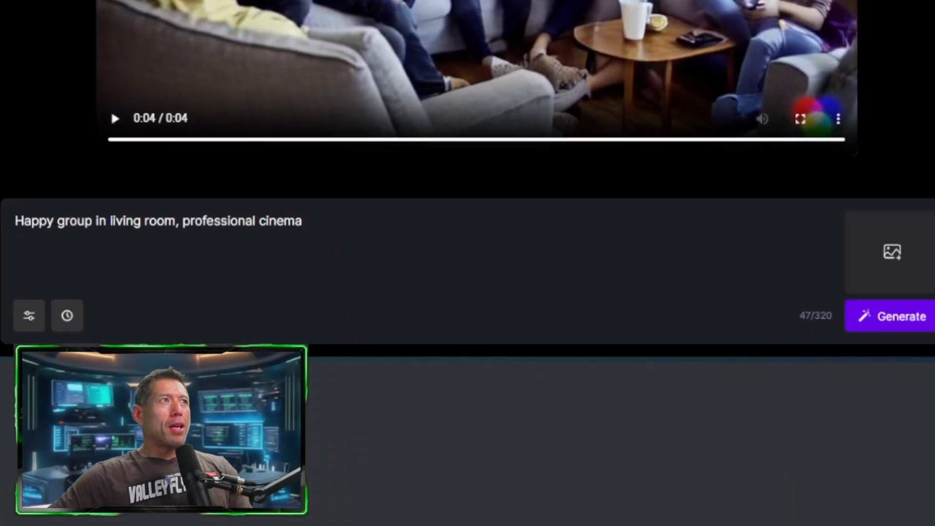
# - Replace 'in living room' with 'members join hands' and generate the clip
pyautogui.click(28, 316)
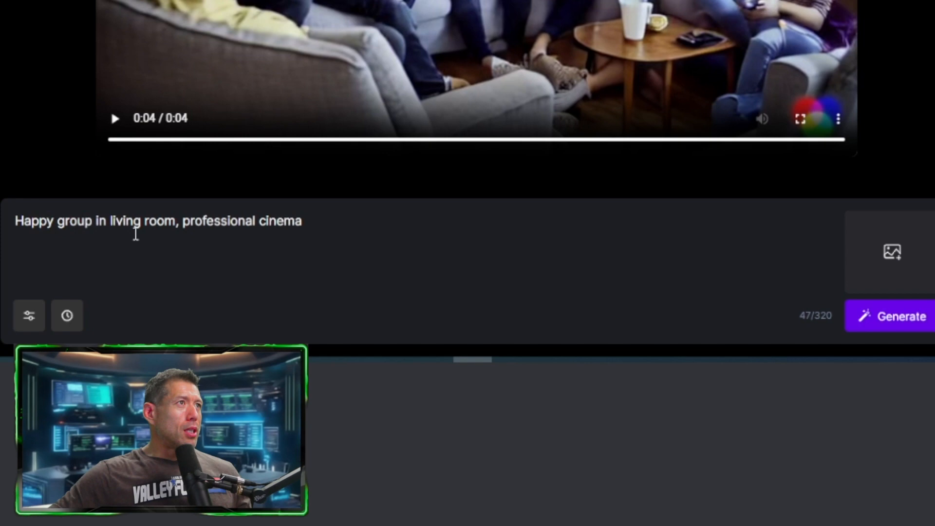
pyautogui.doubleClick(160, 221)
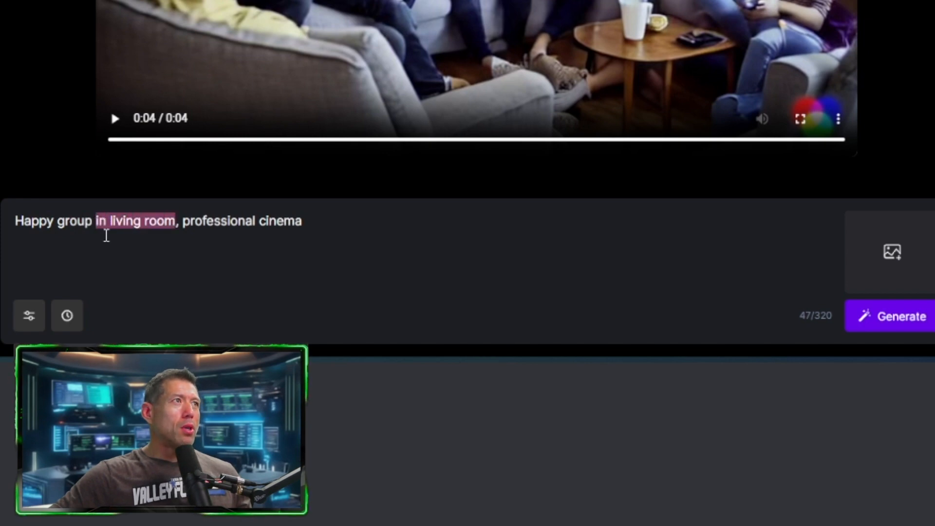
pyautogui.write('members join hands')
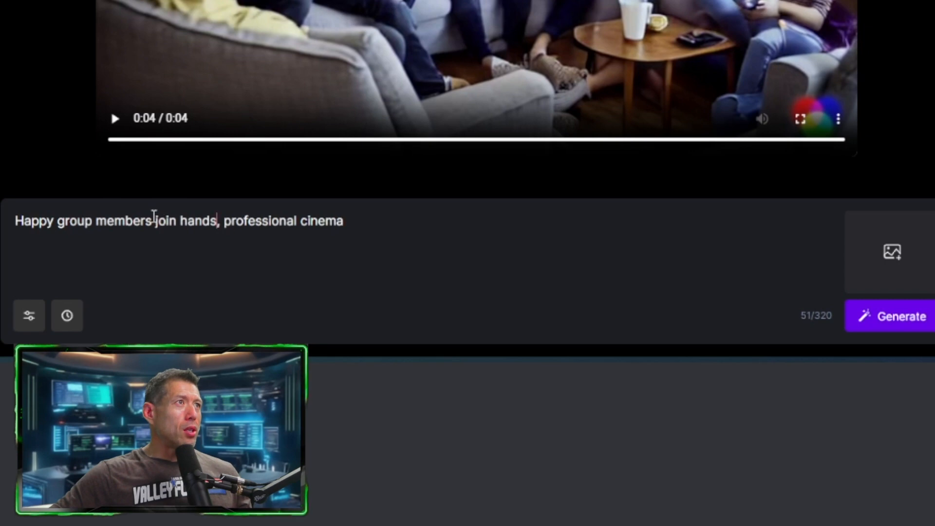
pyautogui.press('Backspace')
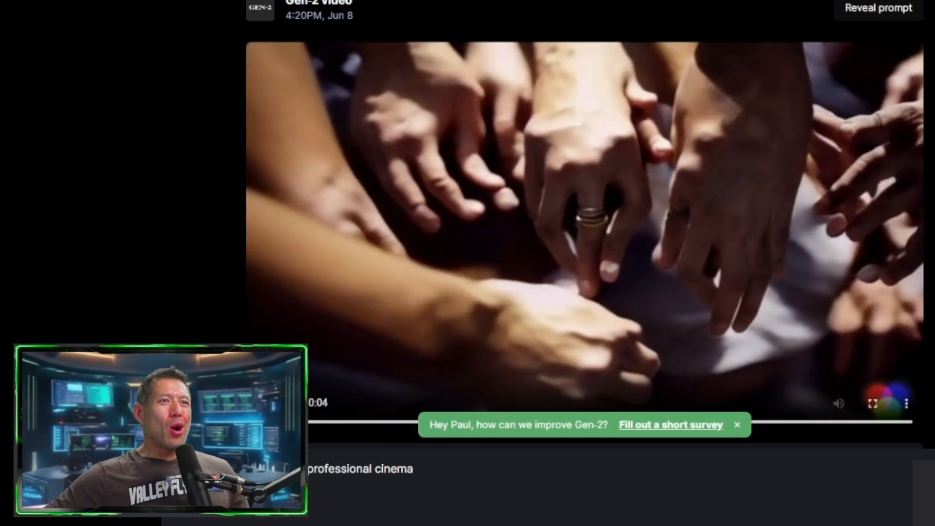
# - Replace 'join hands' with 'joyfully cooking togethers' and generate
pyautogui.scroll(-3)
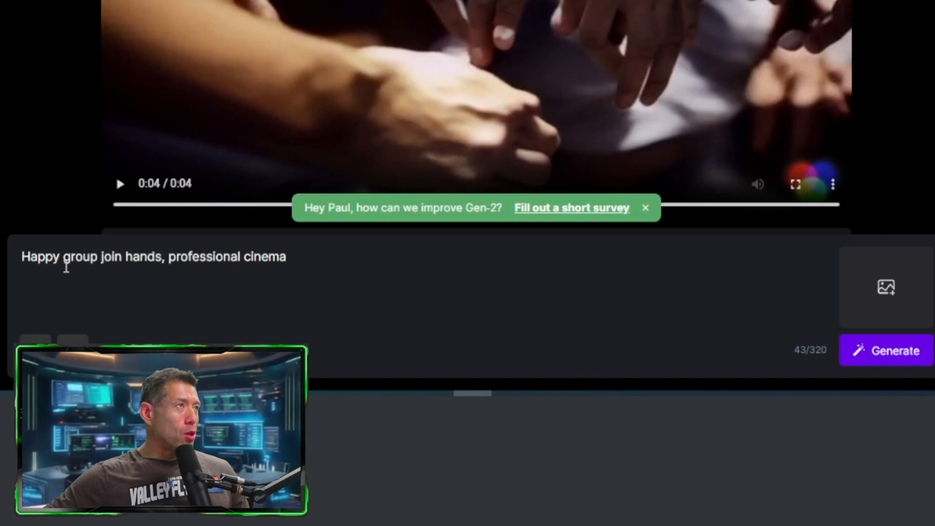
pyautogui.doubleClick(129, 257)
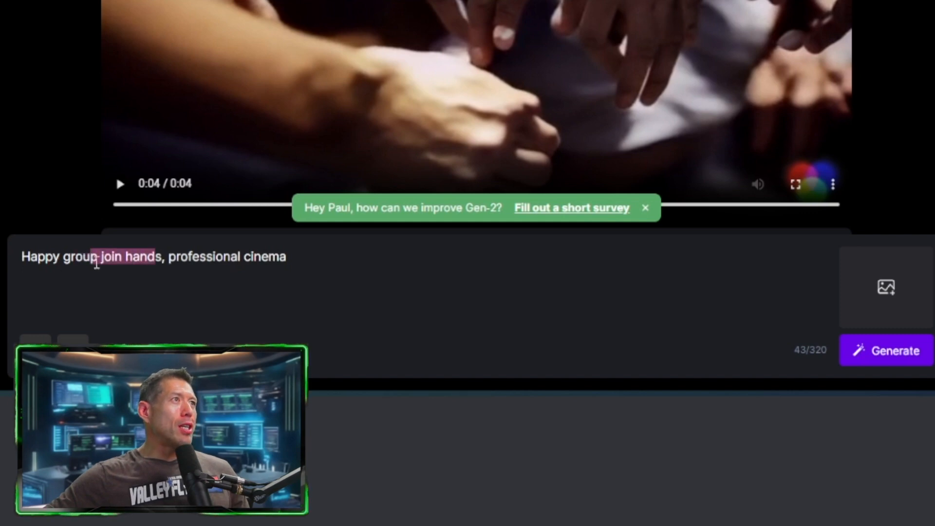
pyautogui.write('joyfully cooking togethers')
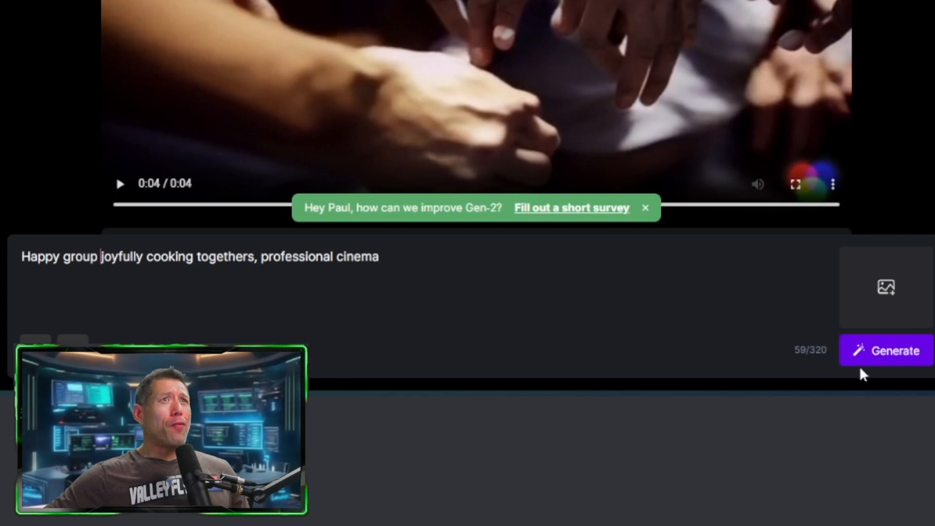
pyautogui.moveTo(898, 355)
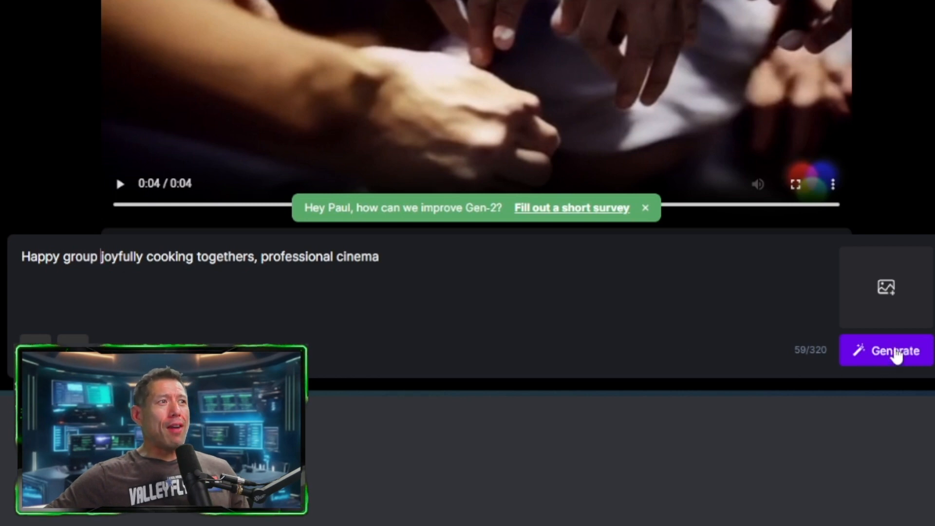
pyautogui.click(894, 351)
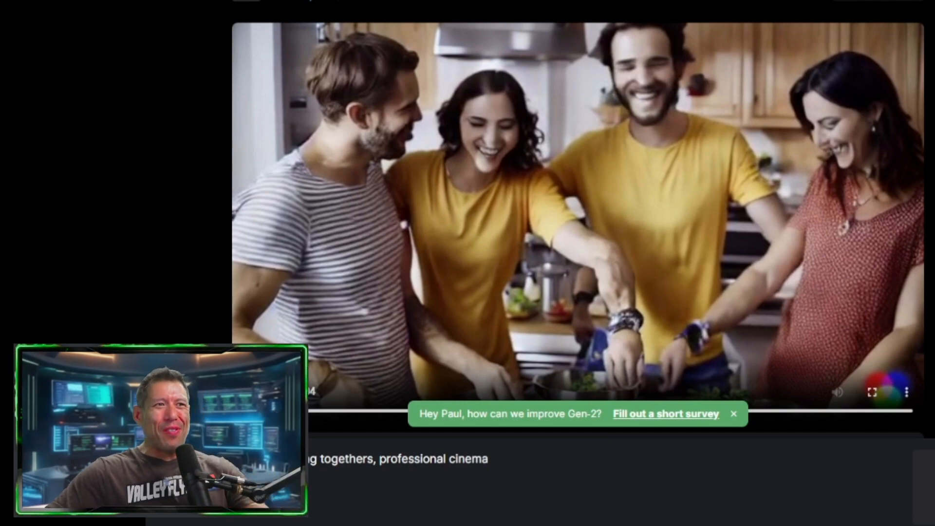
# - Scroll down to view the finished kitchen cooking clip
pyautogui.scroll(-3)
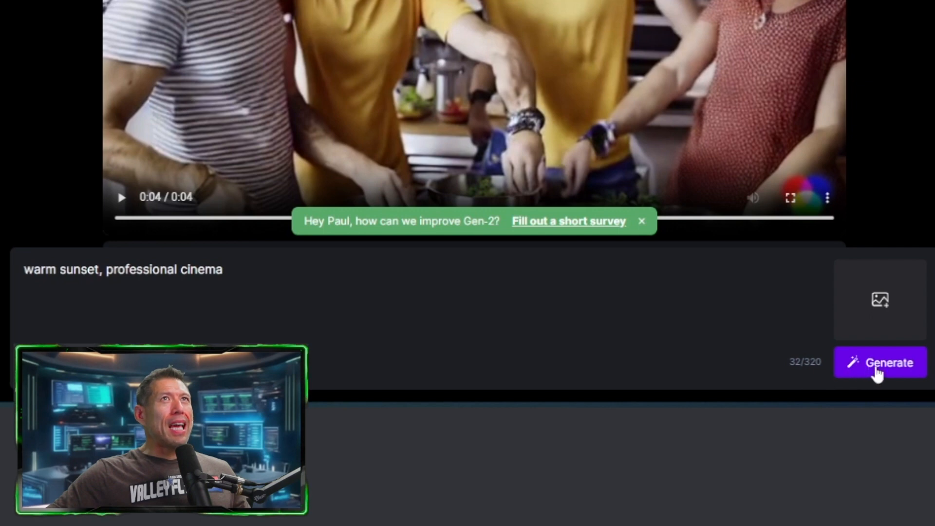
# - Generate a clip from the 'warm sunset, professional cinema' prompt
pyautogui.click(880, 362)
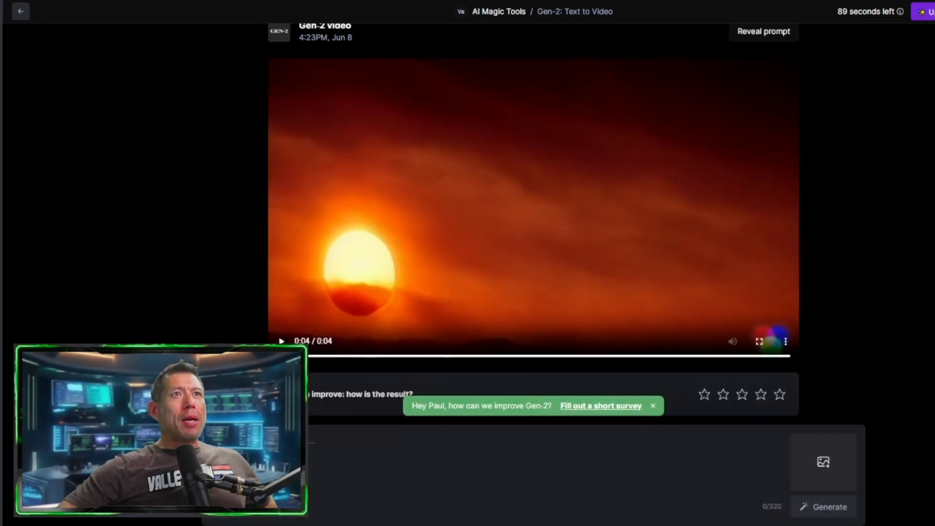
# - Bring the prompt area into view to attach the blonde woman-on-stairs reference image
pyautogui.scroll(3)
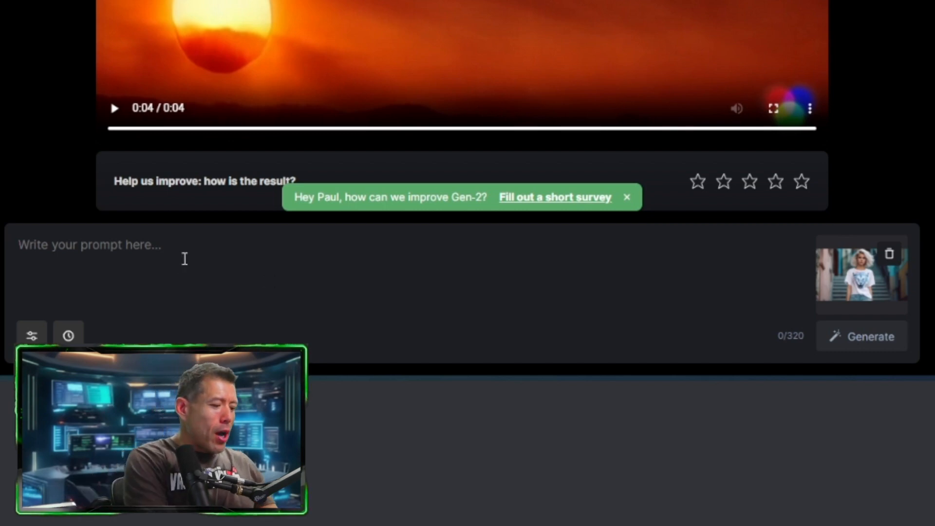
# - Enter the prompt 'walking down stairs, sunset, feature film', correcting the 'wlaking' typo
pyautogui.write('wlaking')
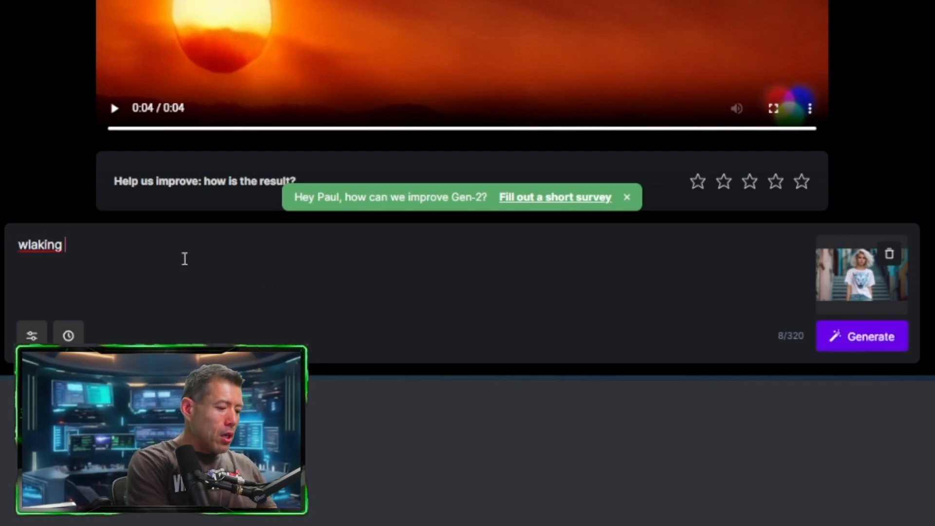
pyautogui.write('down s')
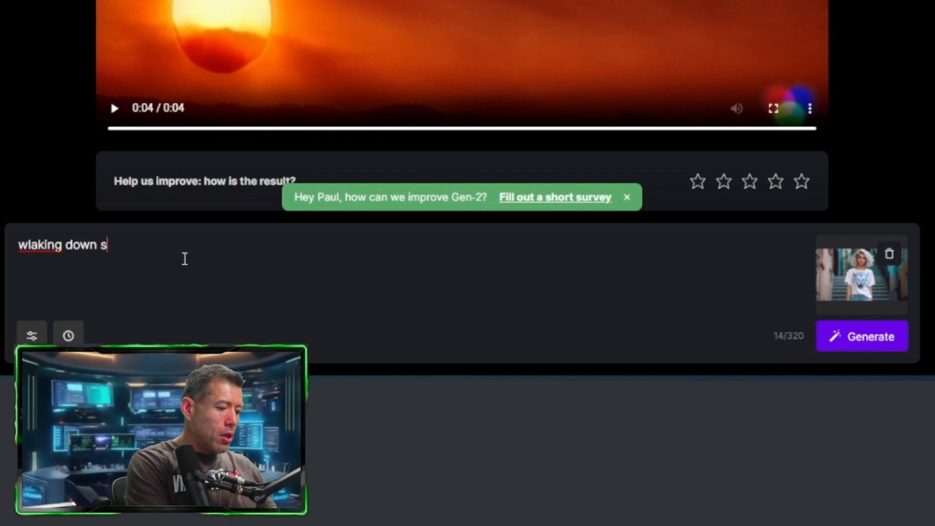
pyautogui.write('tairs')
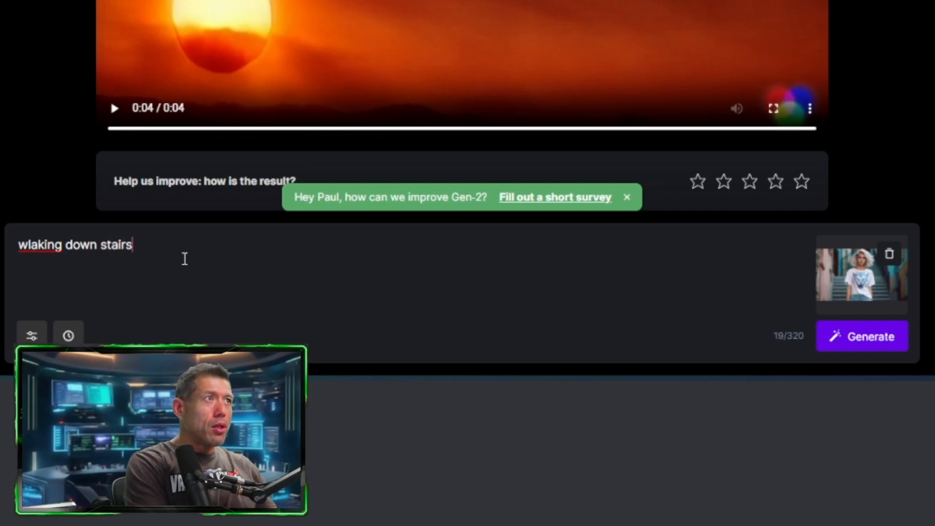
pyautogui.write(',')
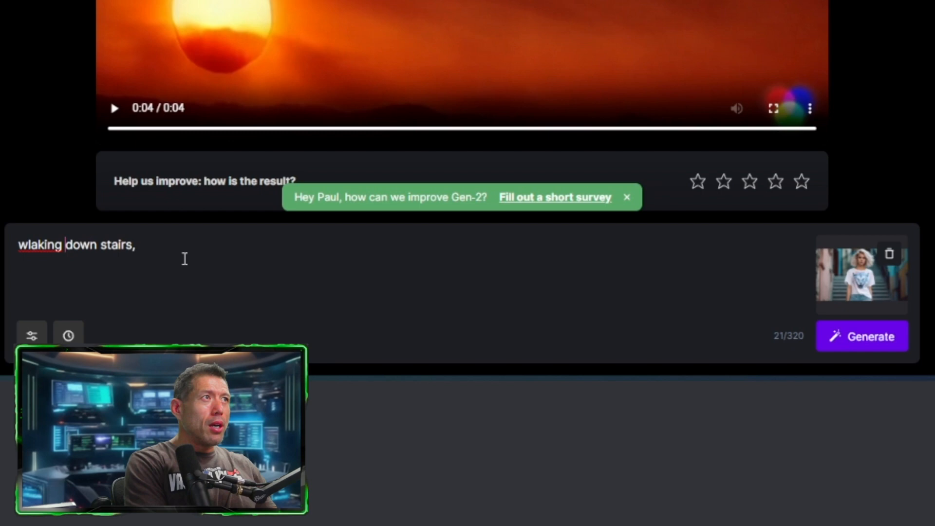
pyautogui.press('Backspace')
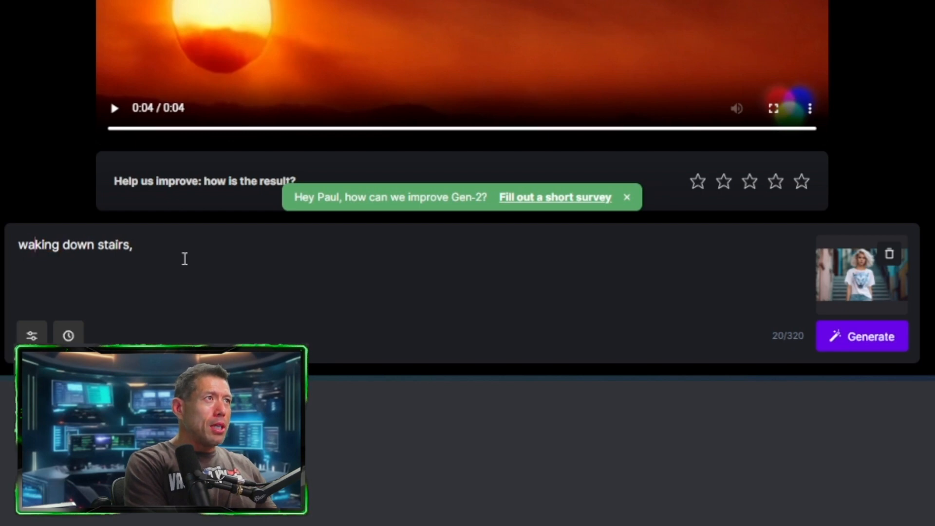
pyautogui.write('l')
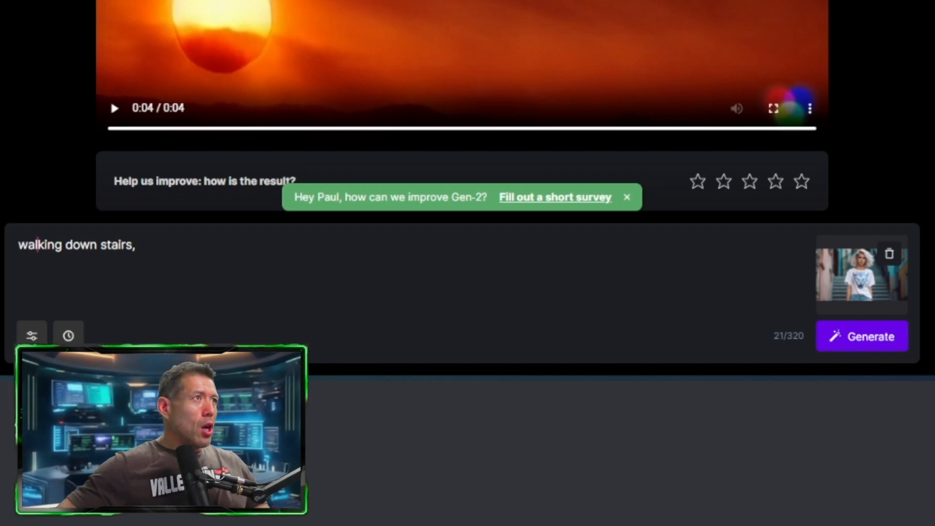
pyautogui.click(32, 335)
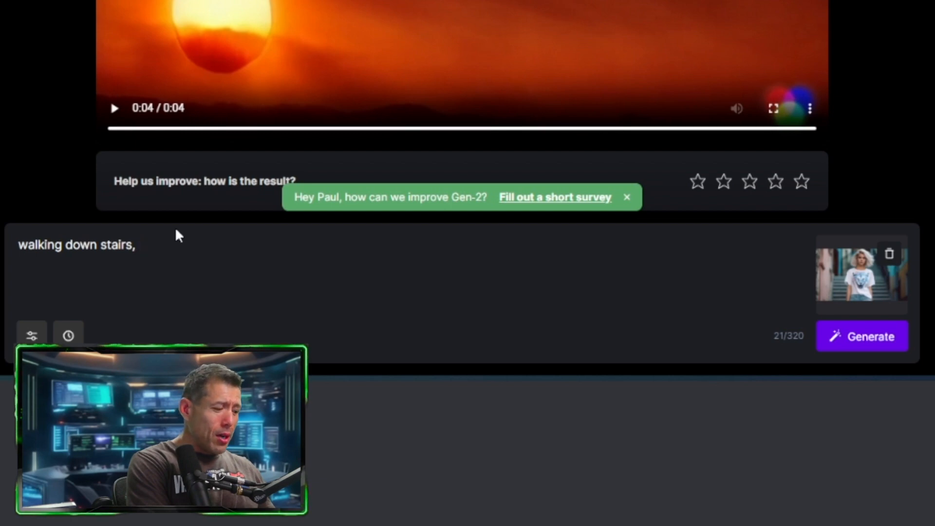
pyautogui.write('sunset,')
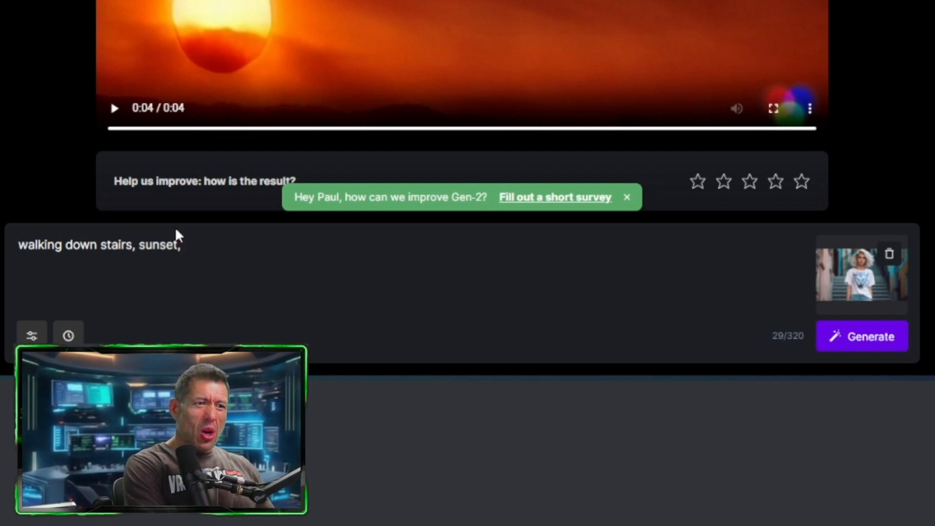
pyautogui.write('featur')
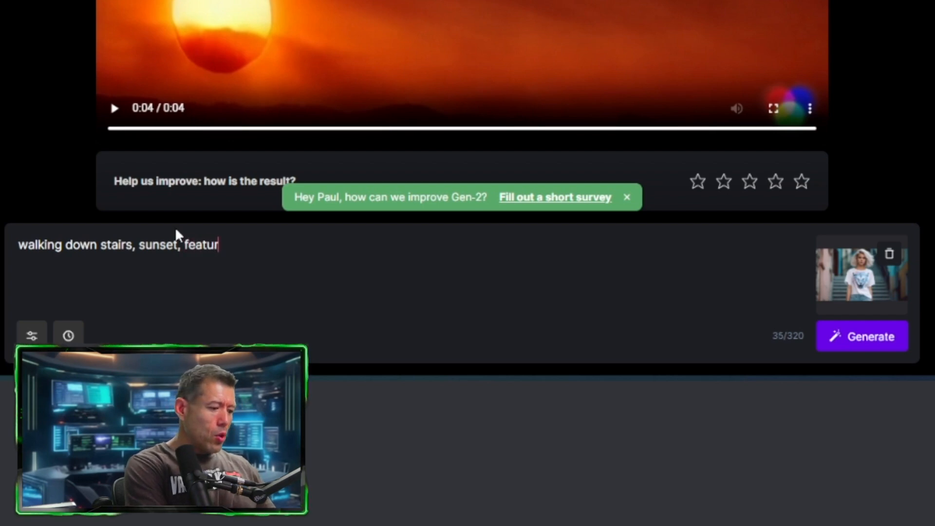
pyautogui.write('e film')
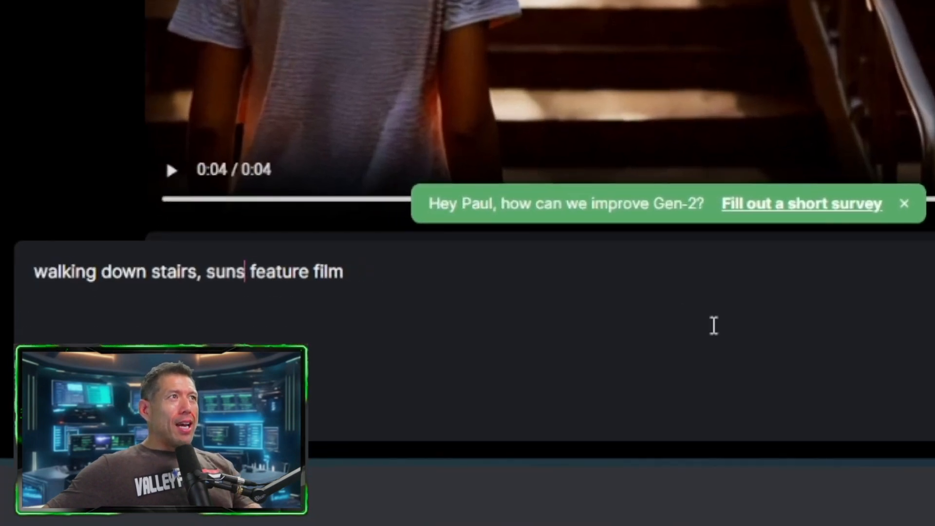
# - Start deleting 'sunset' from the stairway prompt after generating the clip
pyautogui.press('Backspace')
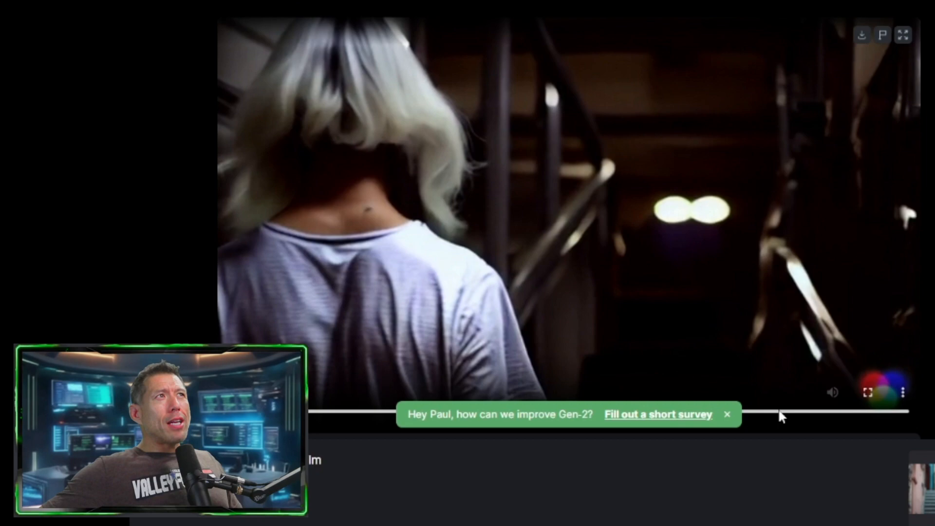
# - Scroll through the results to compare the 4:29PM stairs clip with the sunlit 4:28PM one
pyautogui.scroll(-3)
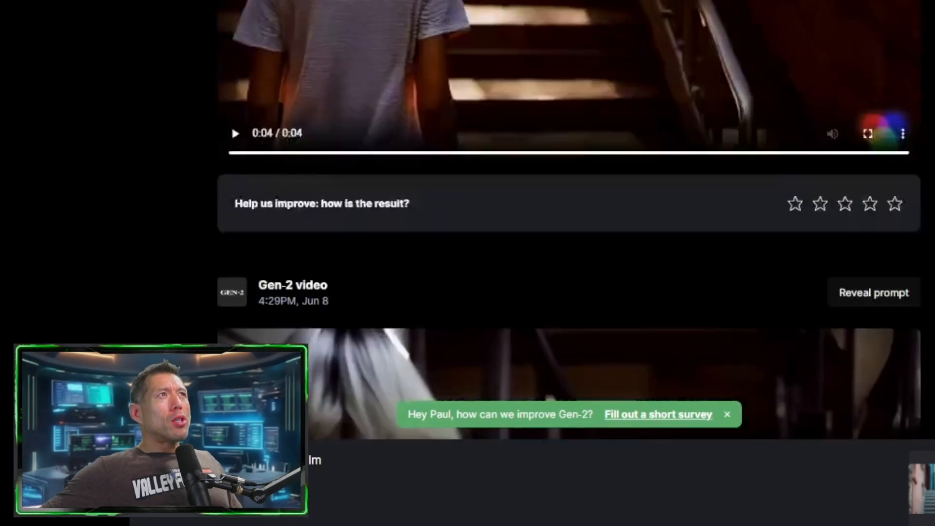
pyautogui.scroll(-3)
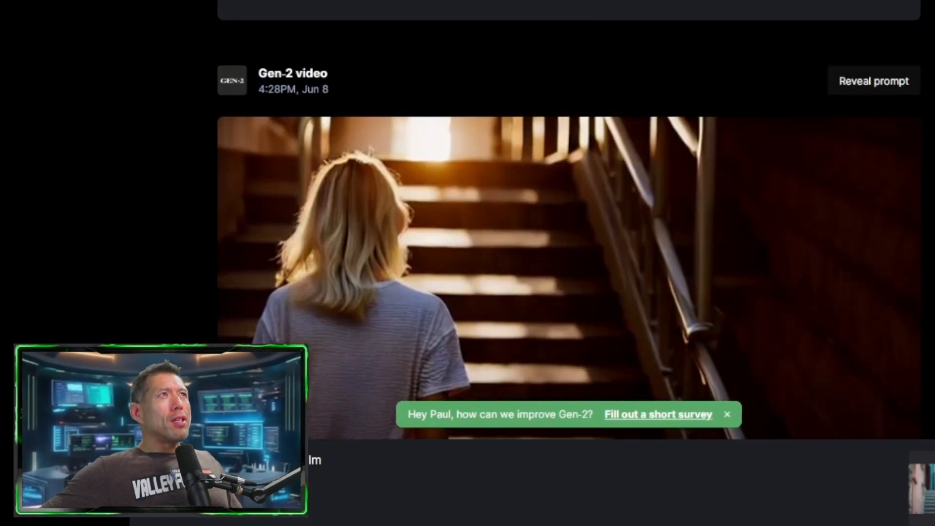